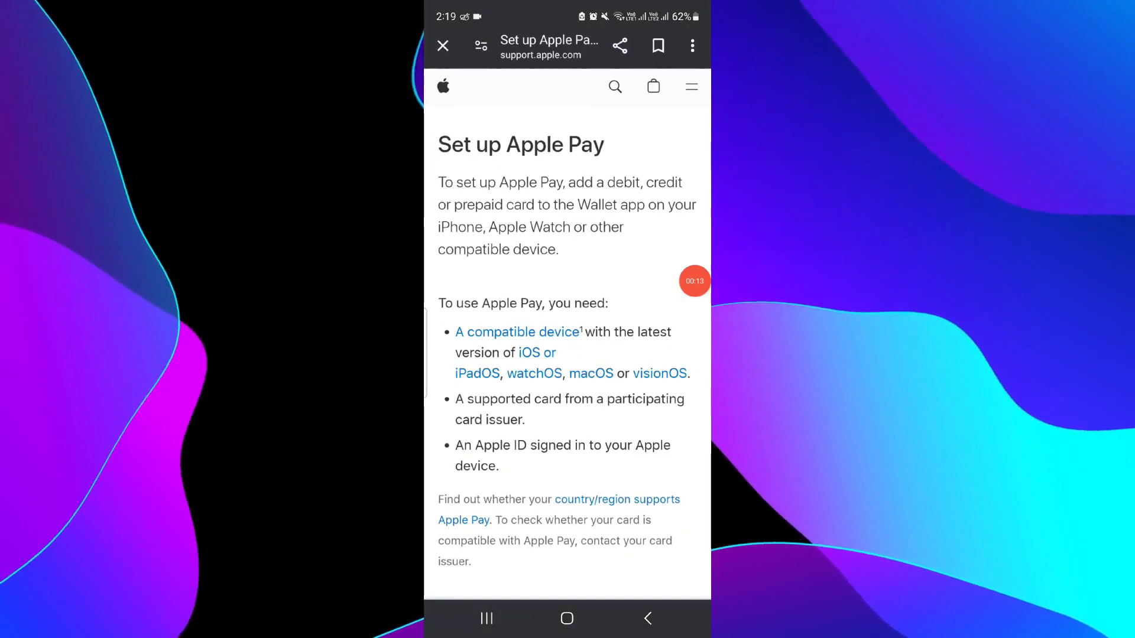
Scroll the Set up Apple Pay page to the iPhone 'Add to Wallet' card steps.
{"action": "scroll", "scroll_direction": "down", "scroll_amount": 3}
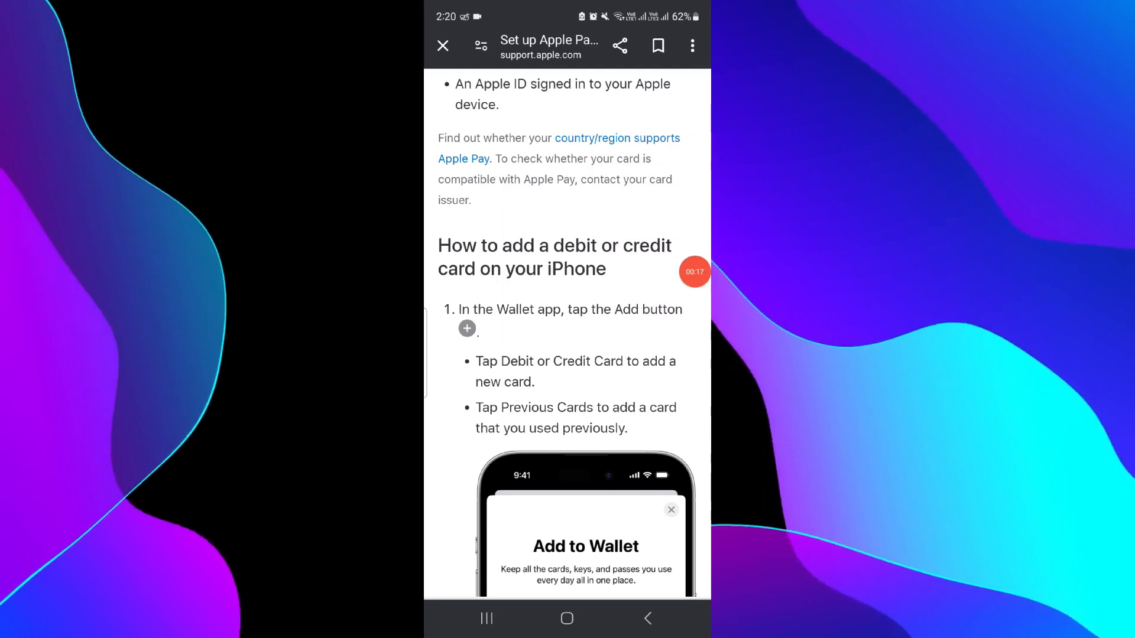
{"action": "scroll", "scroll_direction": "up", "scroll_amount": 3}
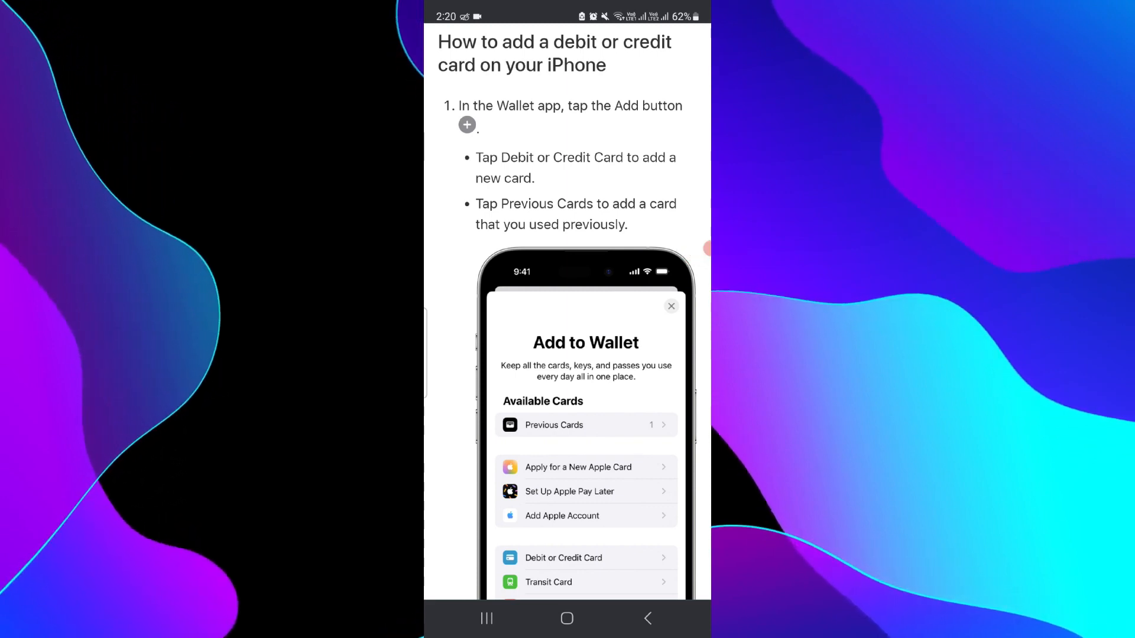
Scroll through card-adding steps 2–5 on the Apple Pay page.
{"action": "scroll", "scroll_direction": "down", "scroll_amount": 3}
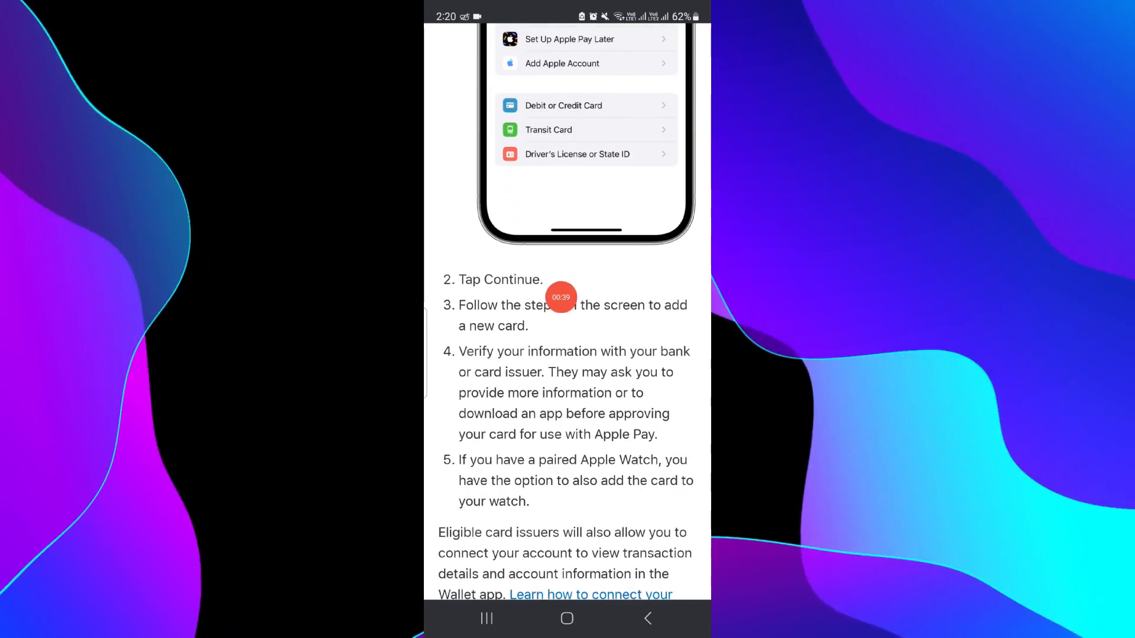
{"action": "scroll", "scroll_direction": "down", "scroll_amount": 3}
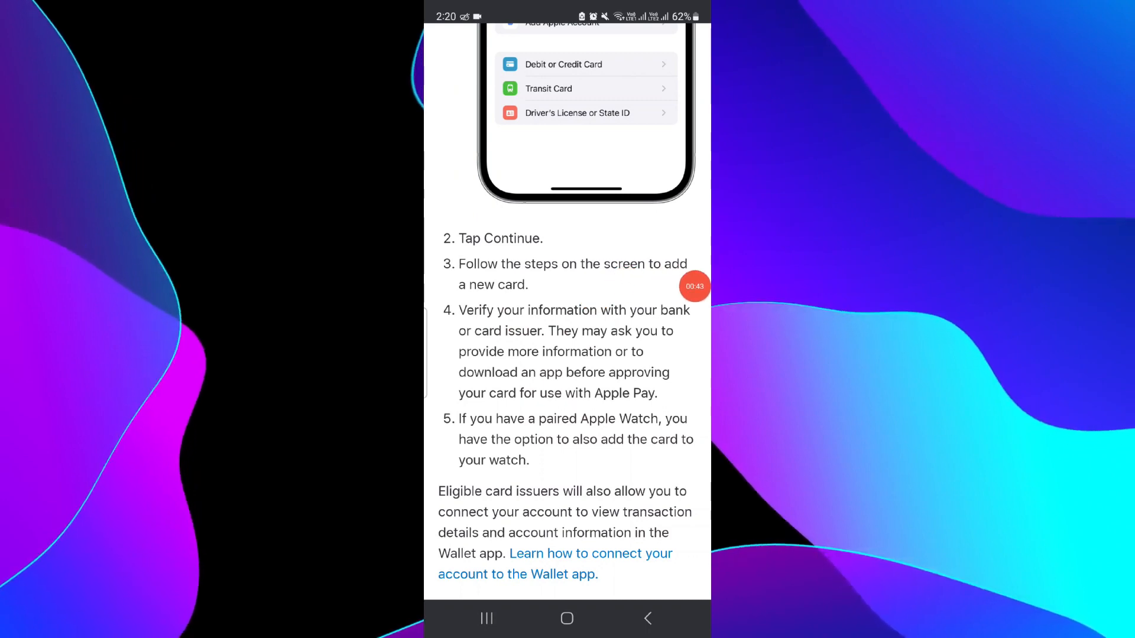
{"action": "scroll", "scroll_direction": "up", "scroll_amount": 3}
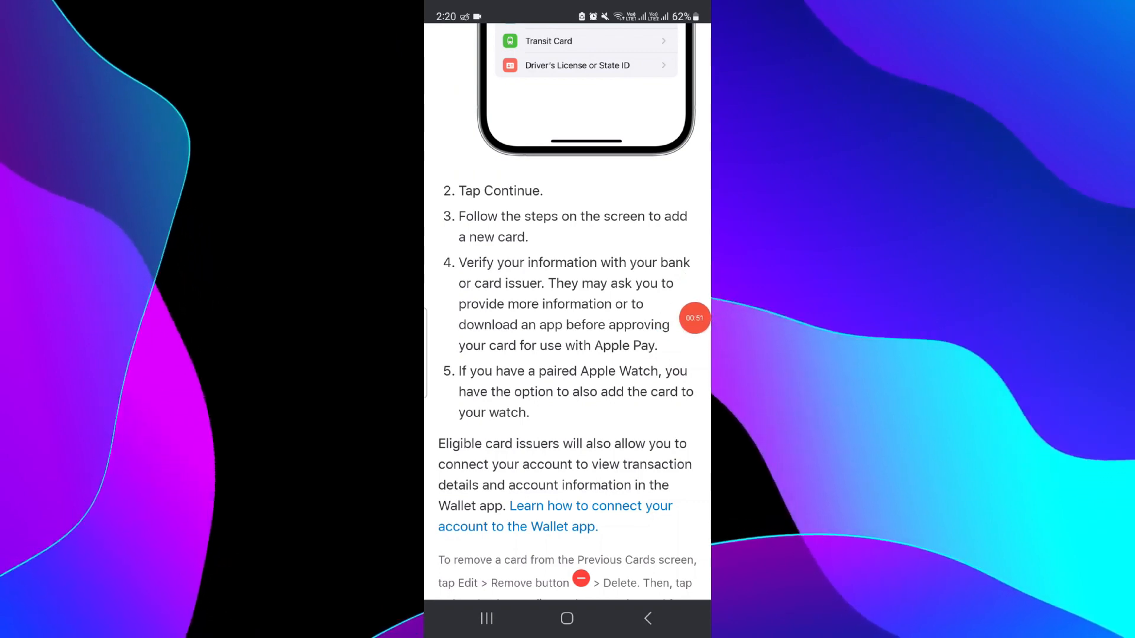
Show recent apps, then go to the phone's home screen.
{"action": "left_click", "coordinate": [486, 618]}
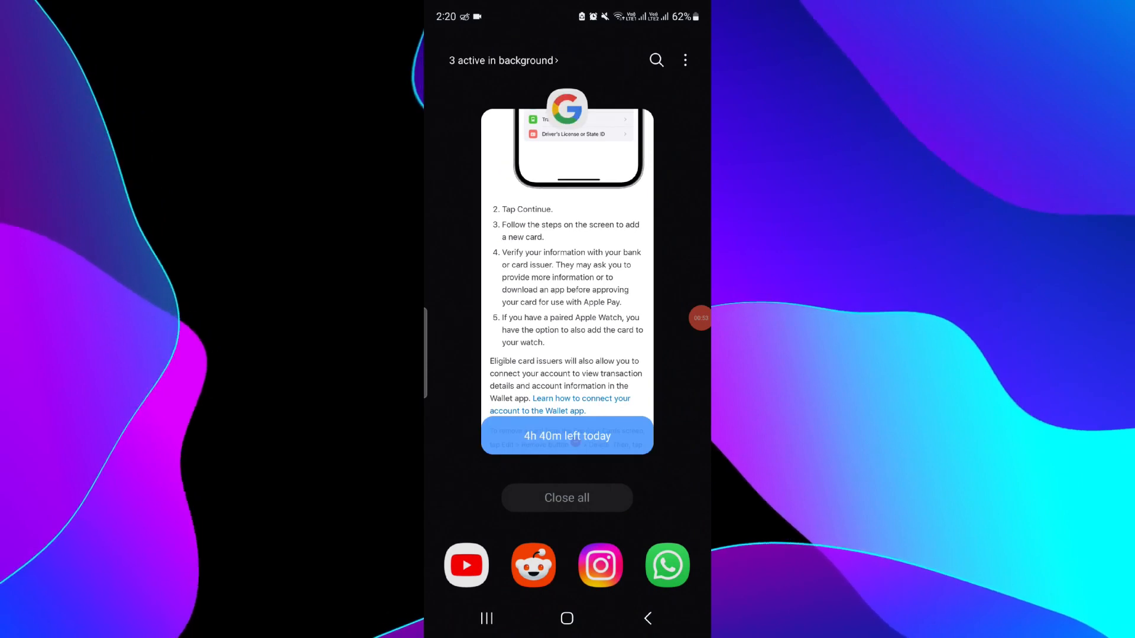
{"action": "left_click", "coordinate": [566, 618]}
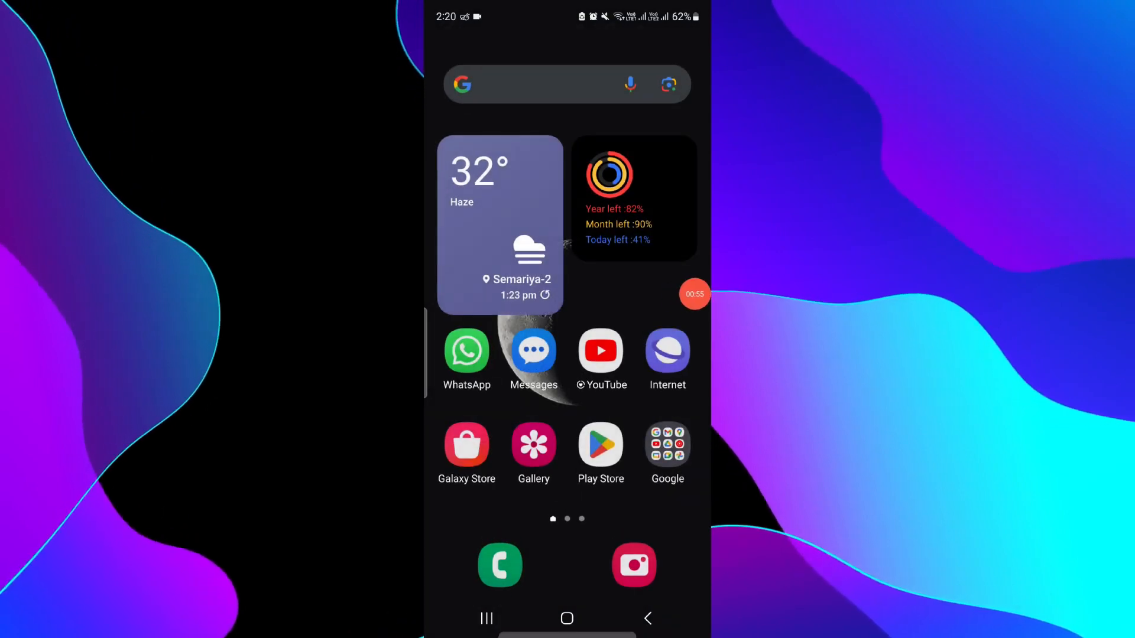